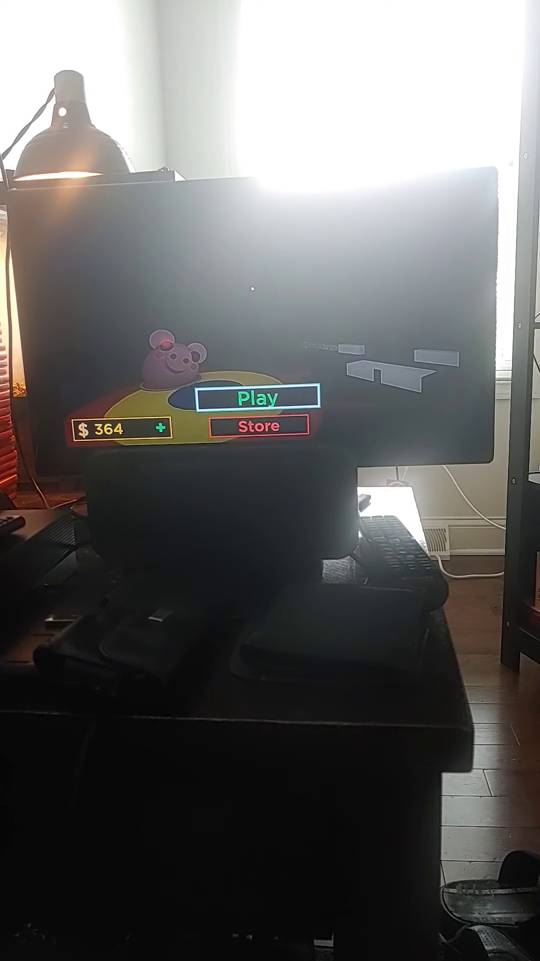
- Start a match to reach the lobby map vote with two players and a countdown
click(258, 395)
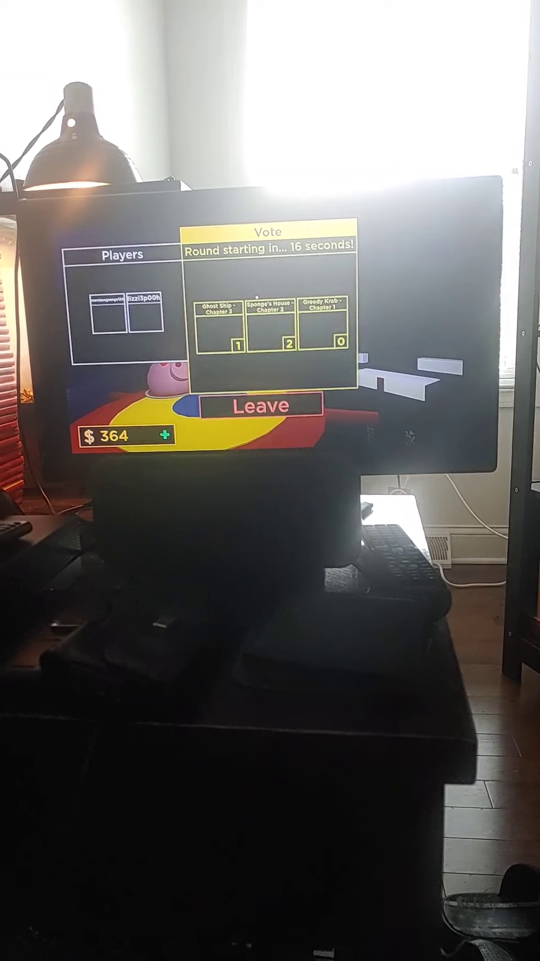